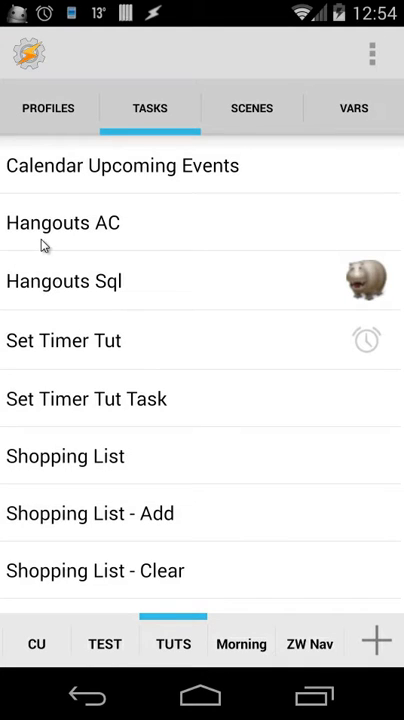
pyautogui.moveTo(105, 242)
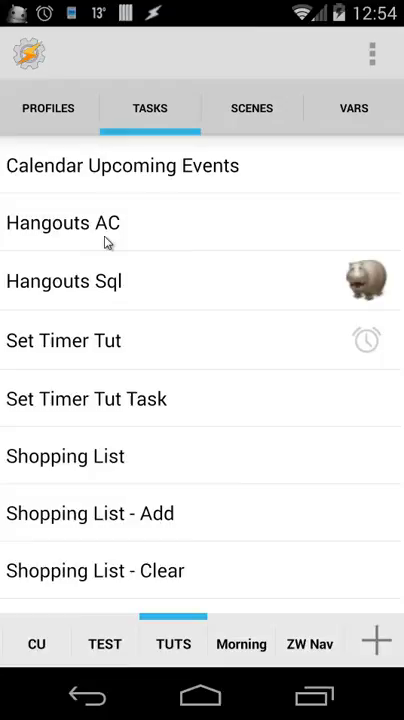
pyautogui.moveTo(58, 298)
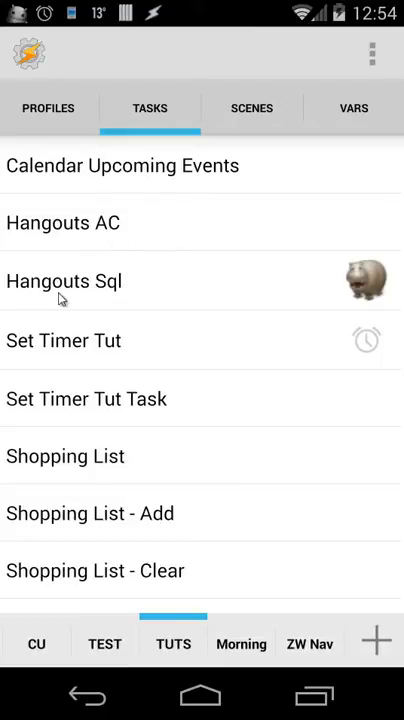
pyautogui.moveTo(103, 246)
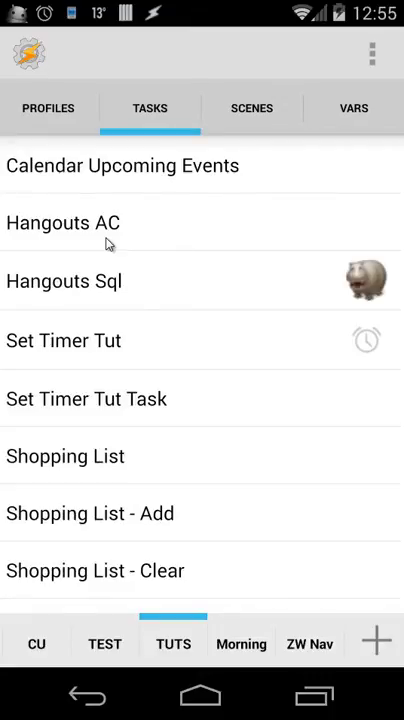
pyautogui.moveTo(109, 301)
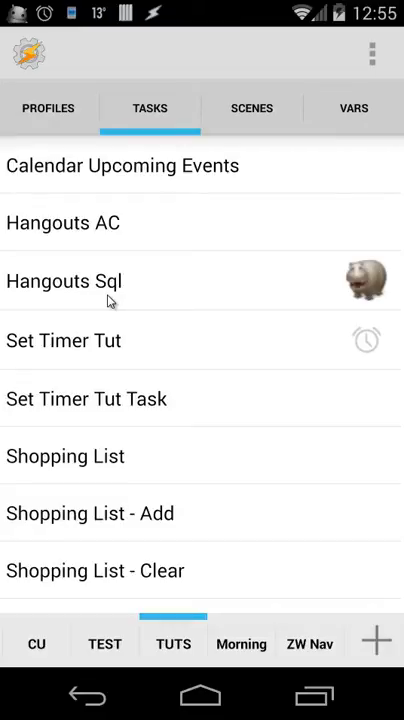
pyautogui.moveTo(68, 245)
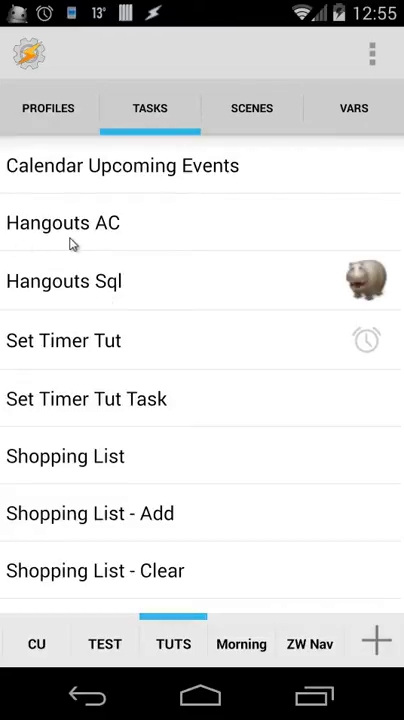
pyautogui.moveTo(111, 240)
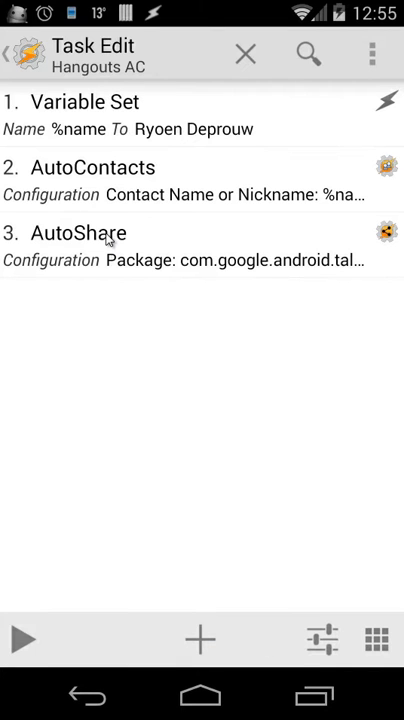
pyautogui.moveTo(105, 217)
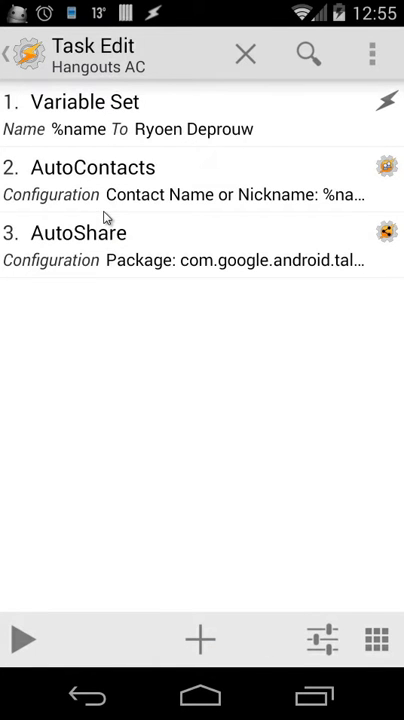
pyautogui.moveTo(117, 129)
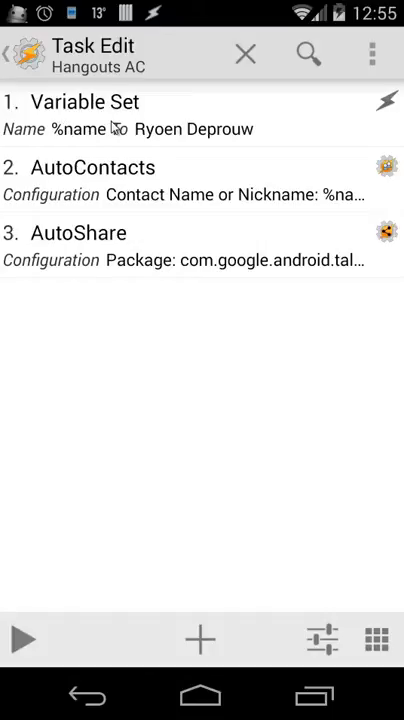
pyautogui.moveTo(130, 128)
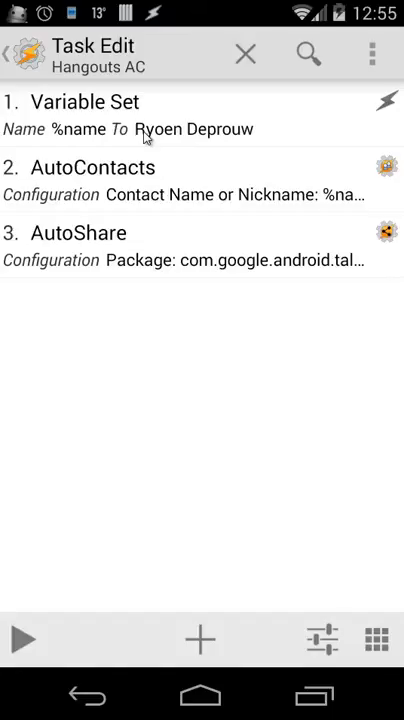
pyautogui.moveTo(137, 200)
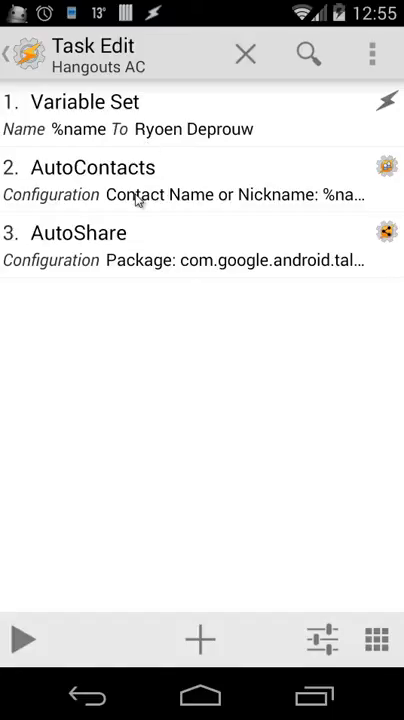
pyautogui.moveTo(102, 262)
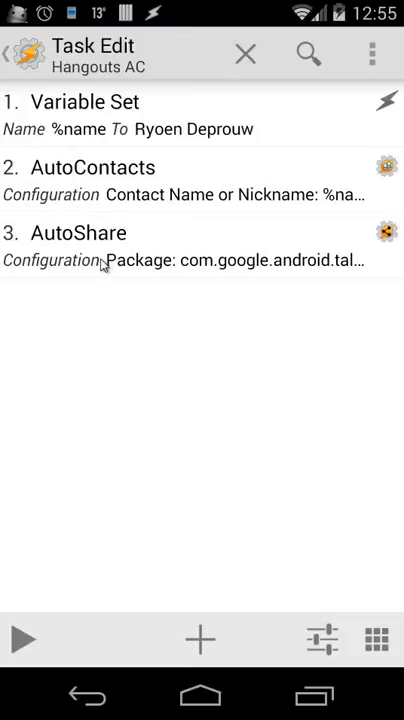
pyautogui.moveTo(94, 147)
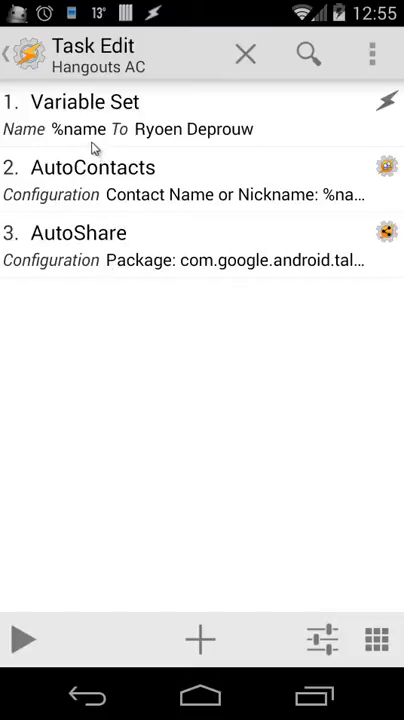
pyautogui.moveTo(108, 128)
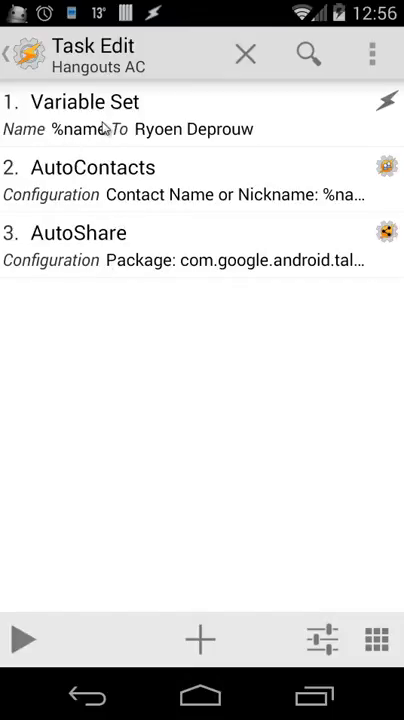
pyautogui.moveTo(223, 133)
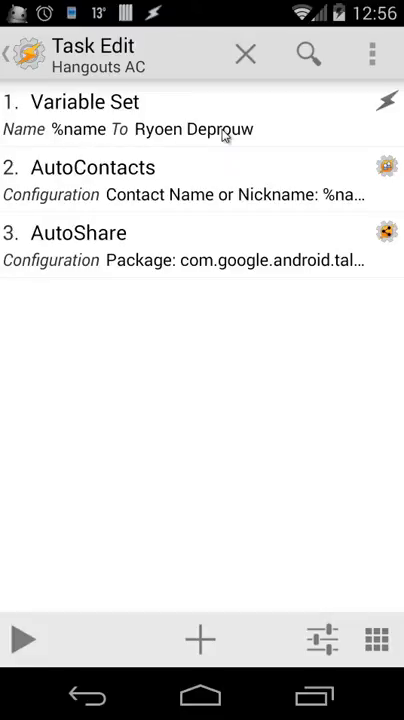
pyautogui.moveTo(187, 148)
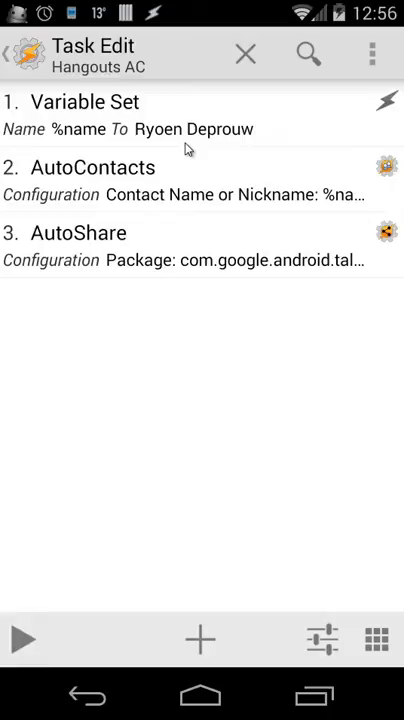
pyautogui.moveTo(57, 185)
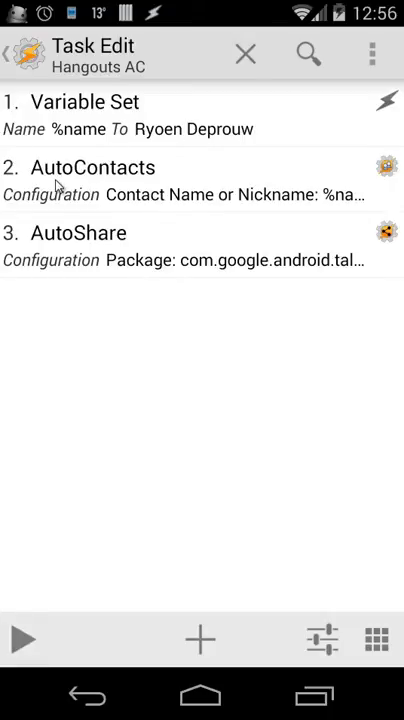
pyautogui.moveTo(78, 184)
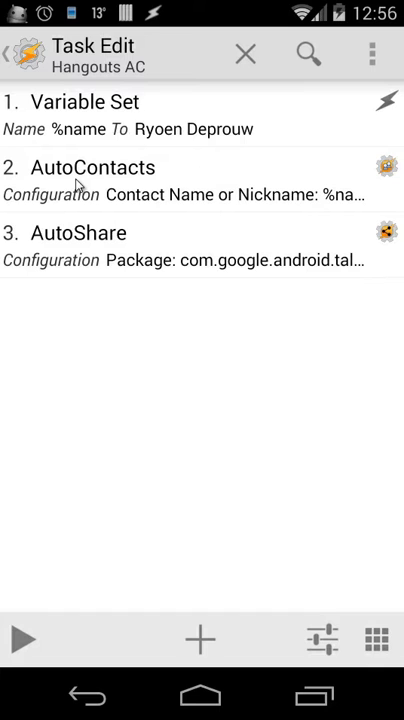
pyautogui.click(93, 167)
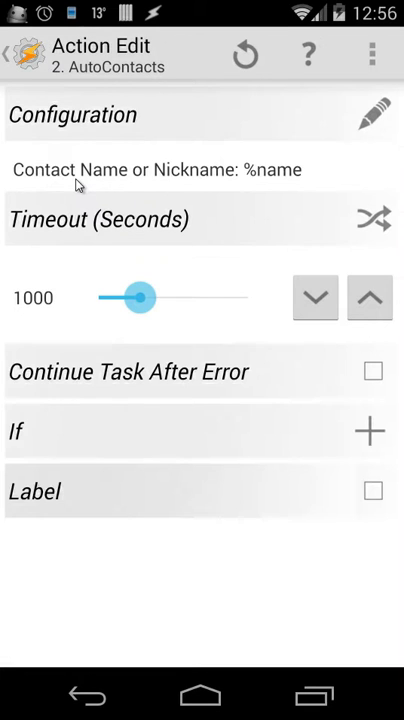
pyautogui.moveTo(184, 185)
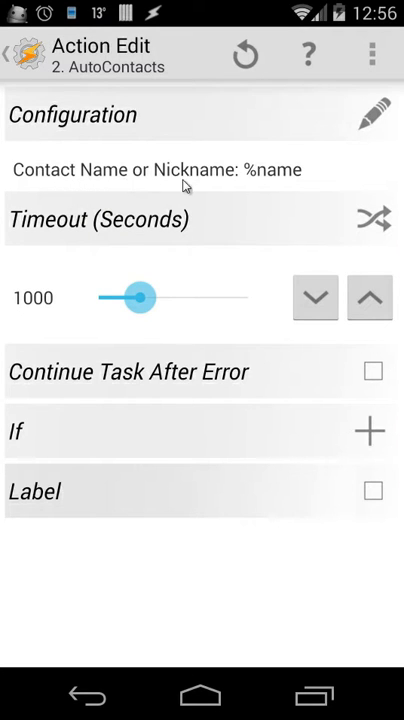
pyautogui.moveTo(306, 187)
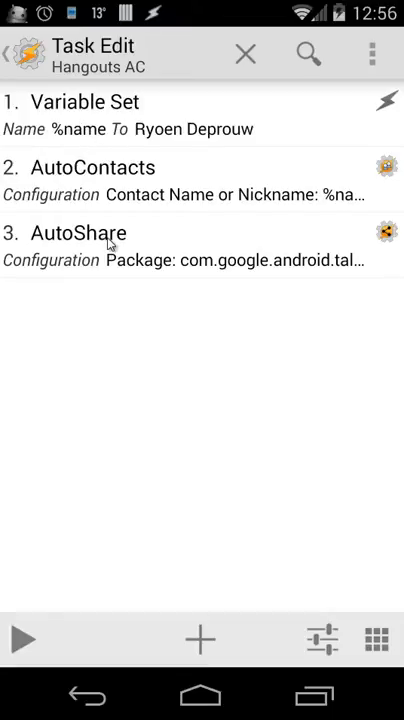
pyautogui.moveTo(32, 247)
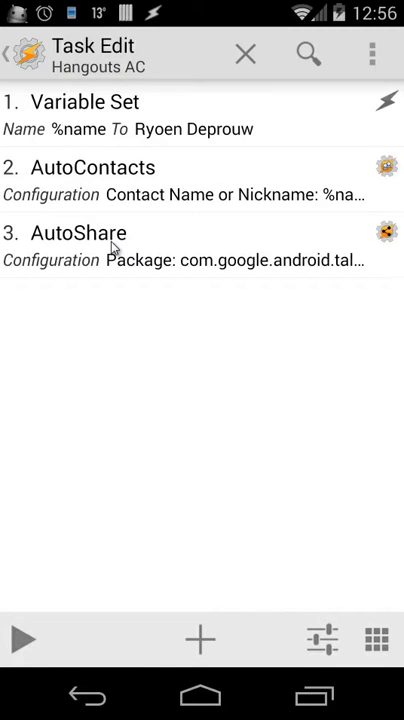
# Open the AutoShare plugin from the task's third step to reach its intents list.
pyautogui.click(78, 233)
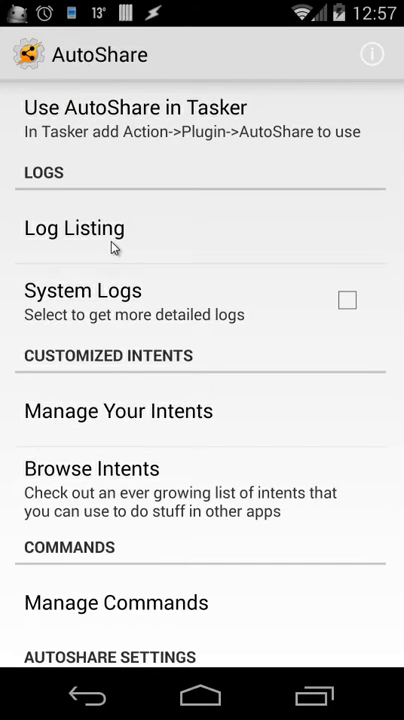
pyautogui.moveTo(92, 418)
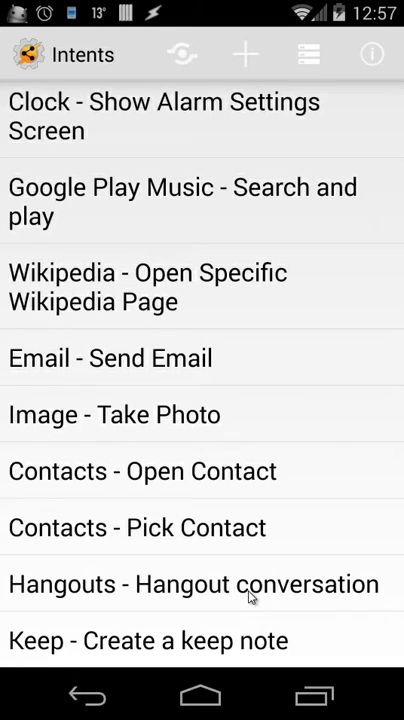
pyautogui.click(202, 584)
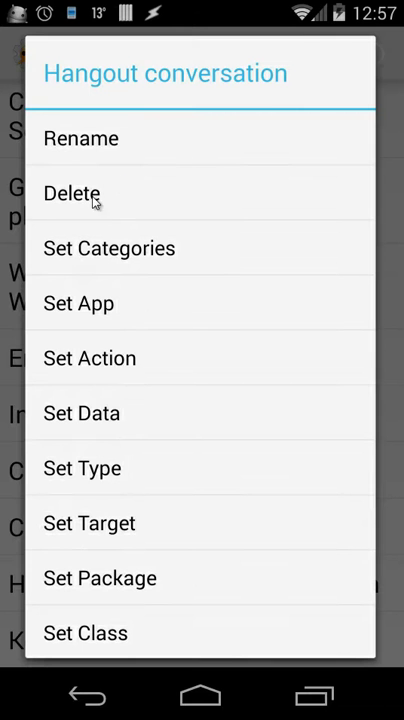
pyautogui.click(89, 358)
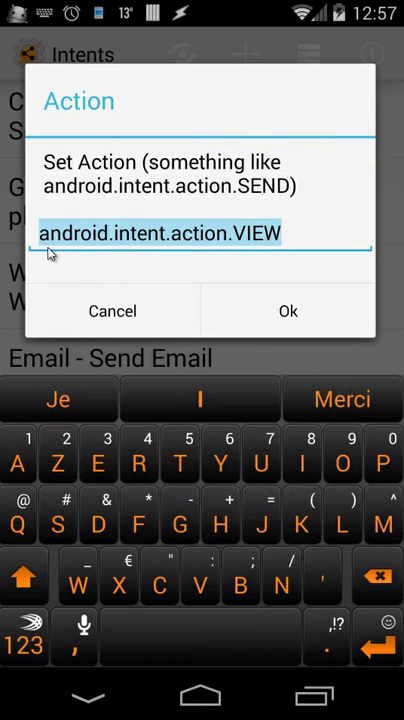
pyautogui.moveTo(210, 252)
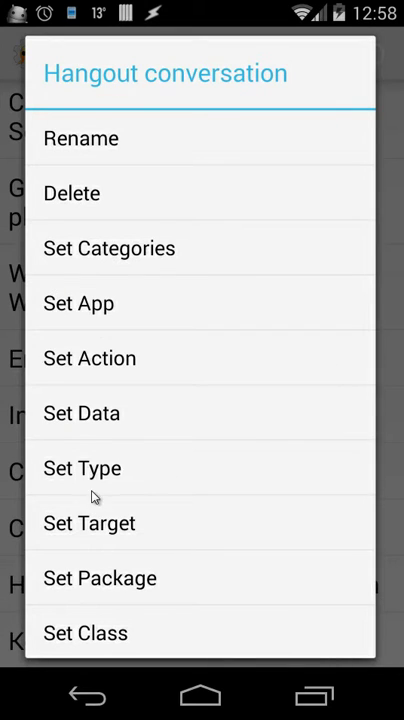
pyautogui.click(99, 578)
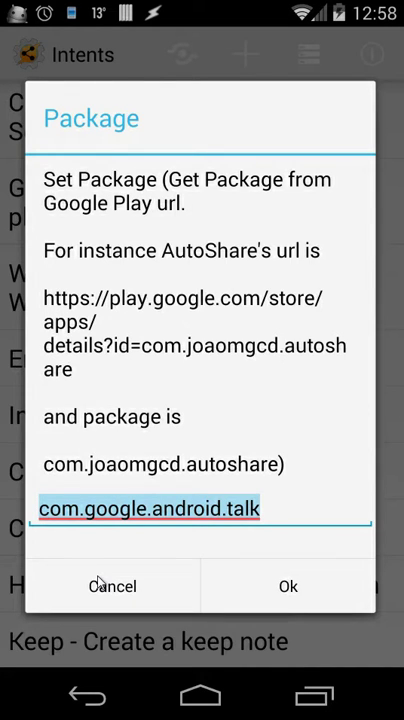
pyautogui.click(288, 586)
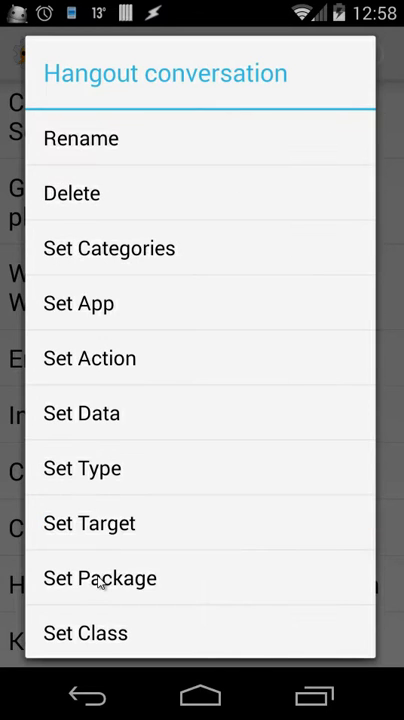
pyautogui.click(86, 633)
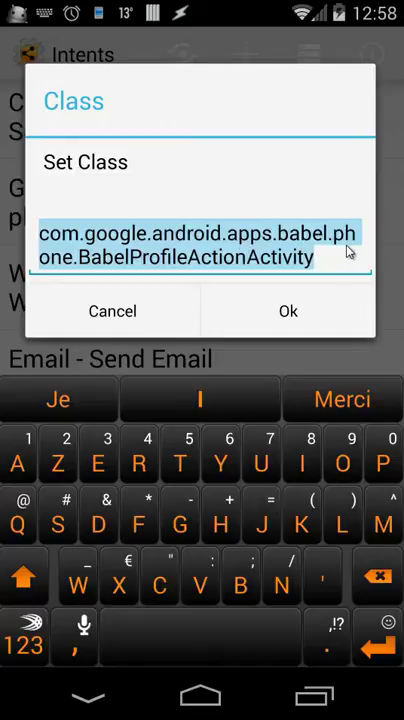
pyautogui.moveTo(155, 275)
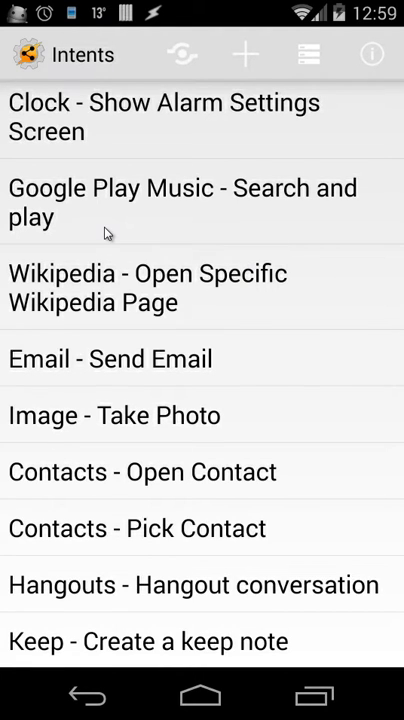
pyautogui.moveTo(256, 68)
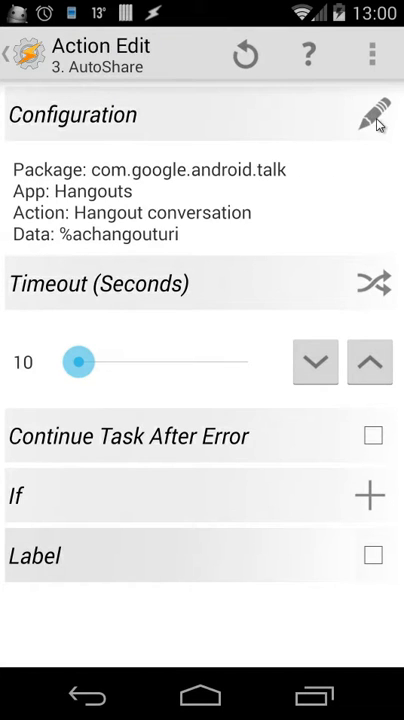
# Check the AutoShare step's target app, action and Advanced Data %achangouturi without changing them.
pyautogui.click(376, 117)
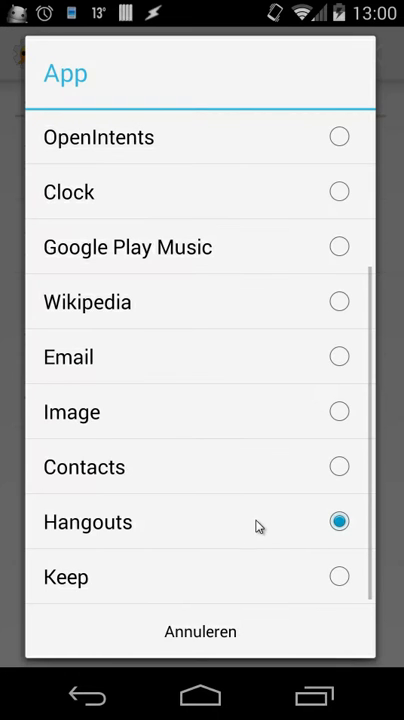
pyautogui.moveTo(70, 547)
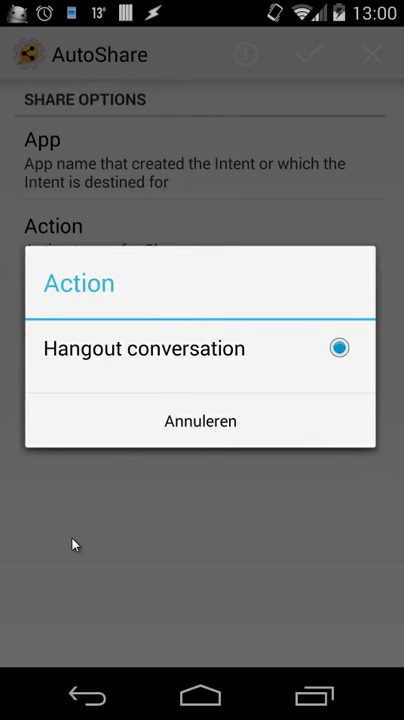
pyautogui.moveTo(198, 378)
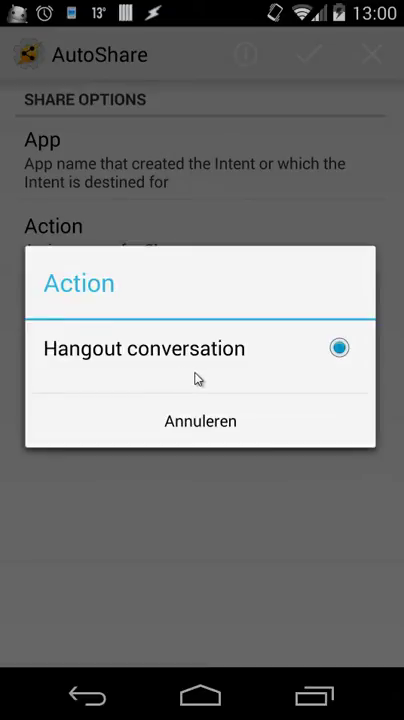
pyautogui.click(144, 348)
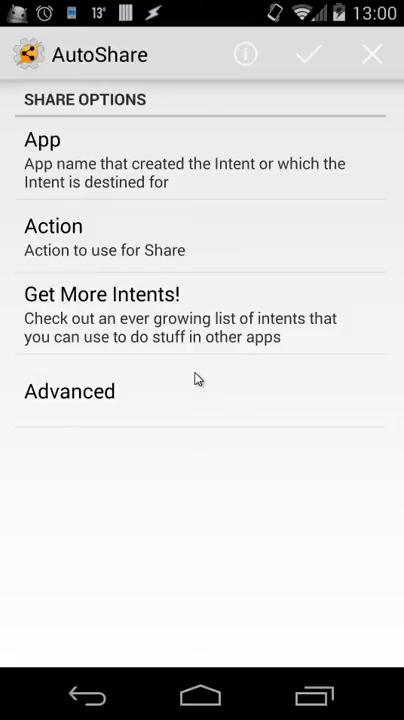
pyautogui.moveTo(45, 402)
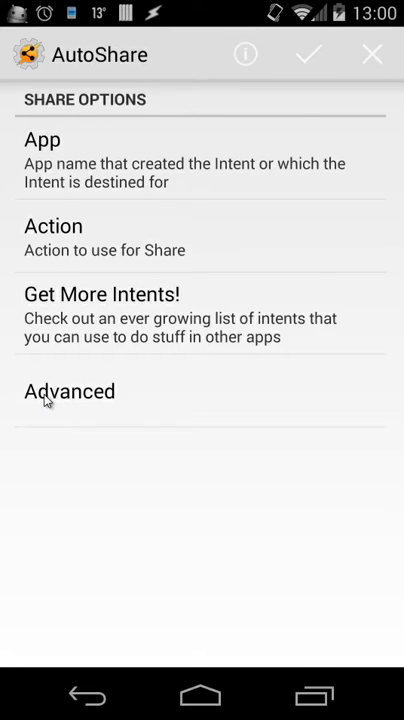
pyautogui.click(69, 392)
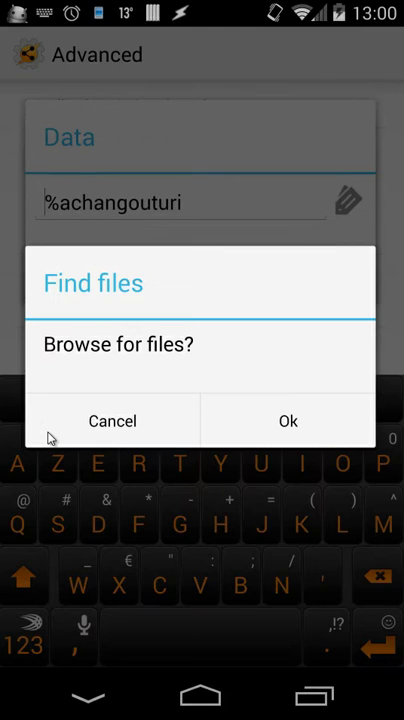
pyautogui.click(112, 420)
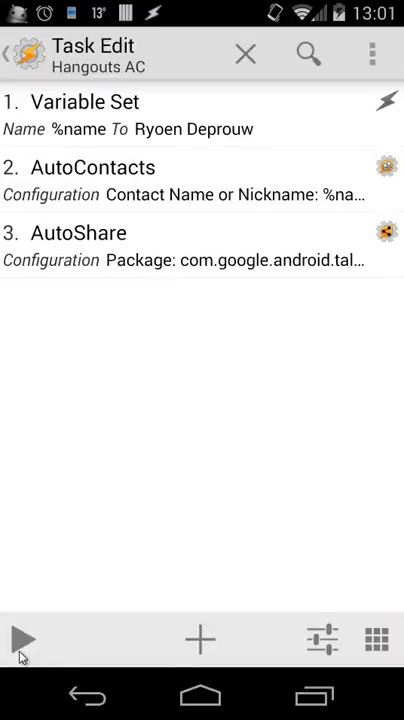
# Run the Hangouts AC task as a test, then open the Hangouts Sql task.
pyautogui.click(23, 637)
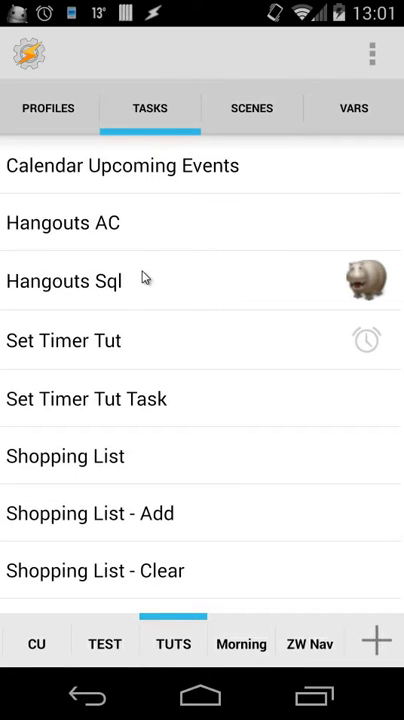
pyautogui.click(64, 281)
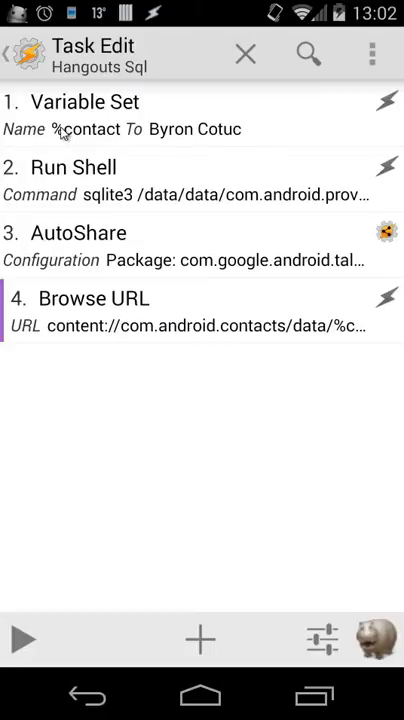
pyautogui.moveTo(52, 127)
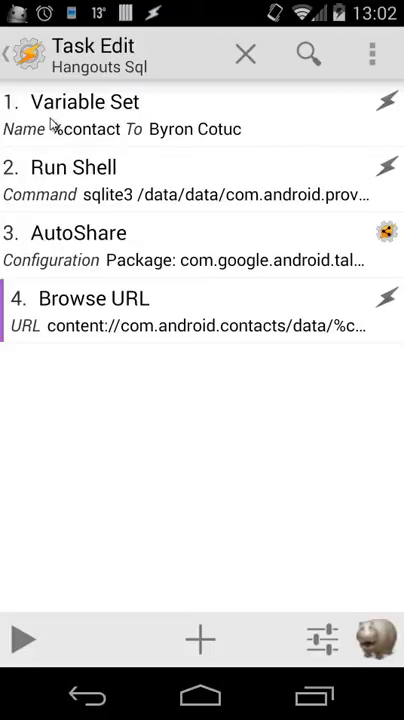
pyautogui.moveTo(27, 142)
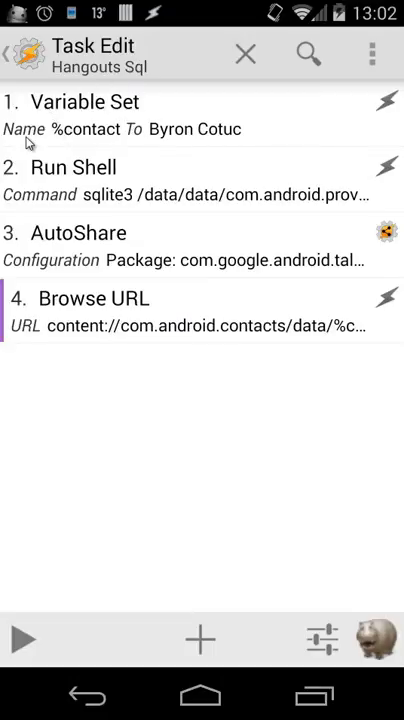
pyautogui.moveTo(157, 139)
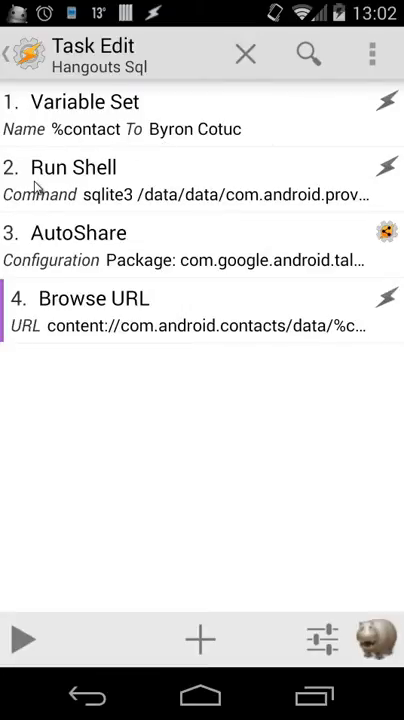
pyautogui.moveTo(57, 262)
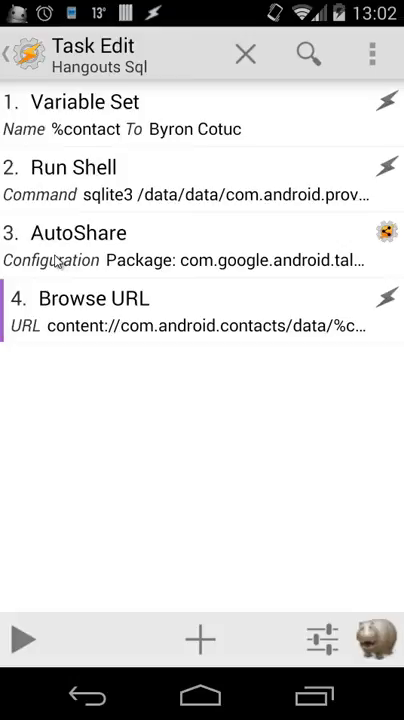
pyautogui.moveTo(68, 306)
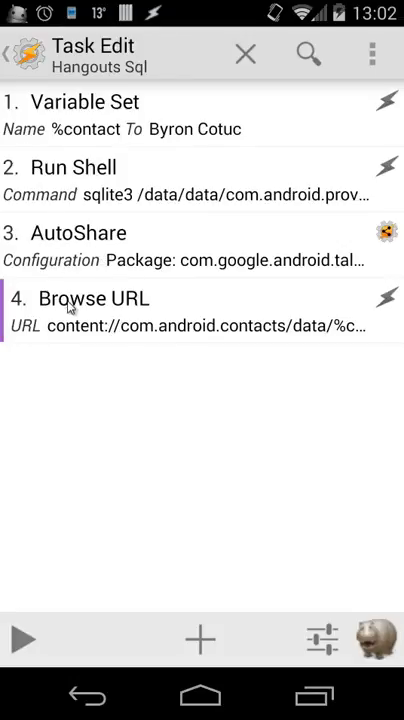
pyautogui.moveTo(143, 308)
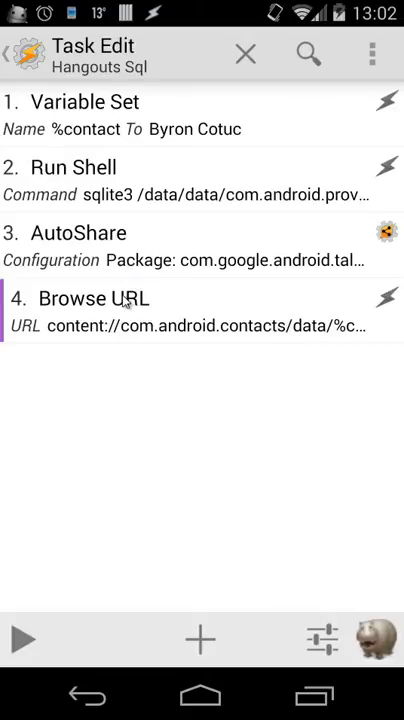
pyautogui.moveTo(103, 250)
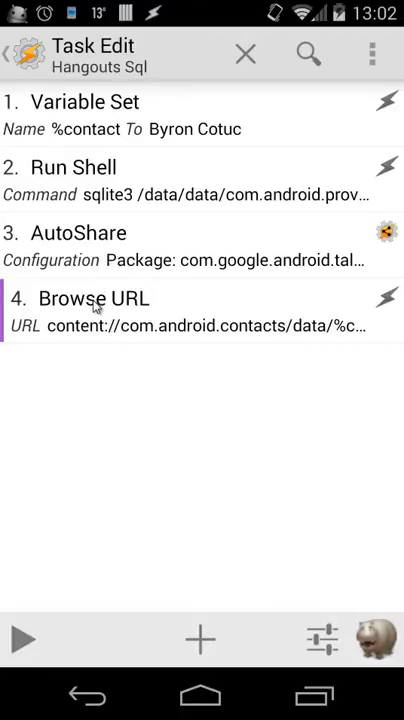
pyautogui.moveTo(100, 129)
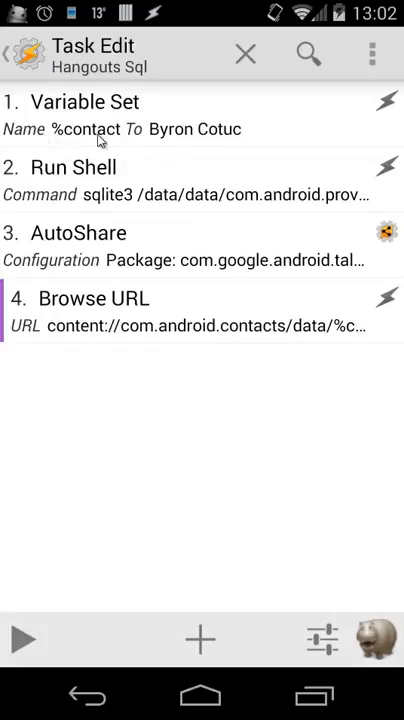
pyautogui.moveTo(160, 148)
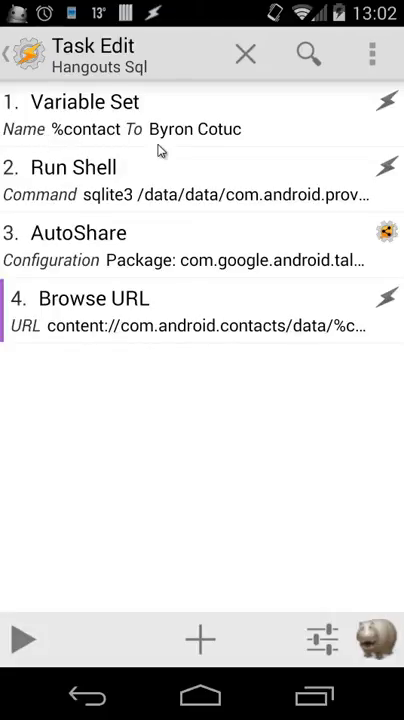
pyautogui.moveTo(222, 146)
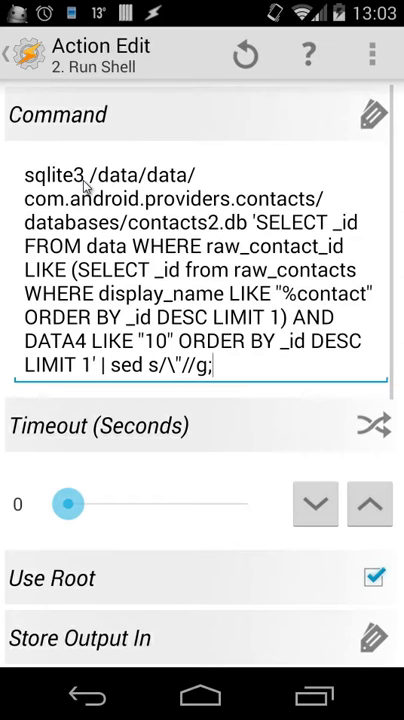
# Review the Run Shell output variable %contactid, then return to the Hangouts Sql steps.
pyautogui.scroll(-3)
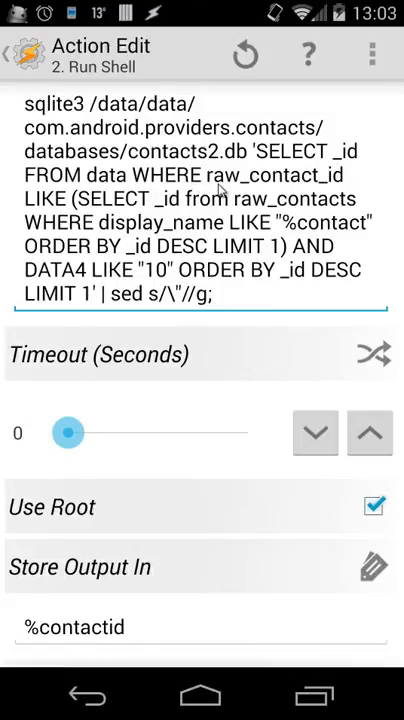
pyautogui.moveTo(285, 210)
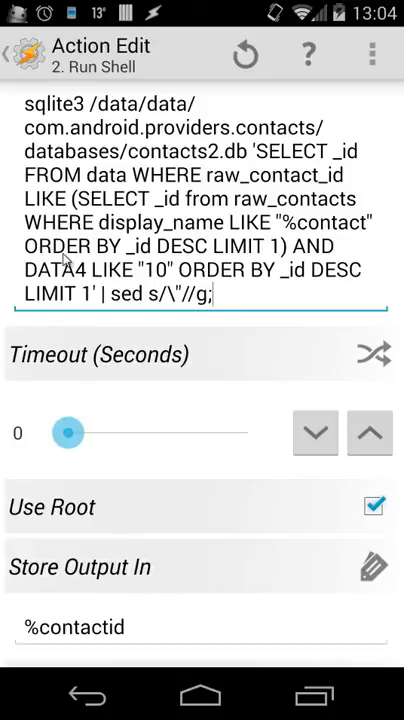
pyautogui.moveTo(80, 277)
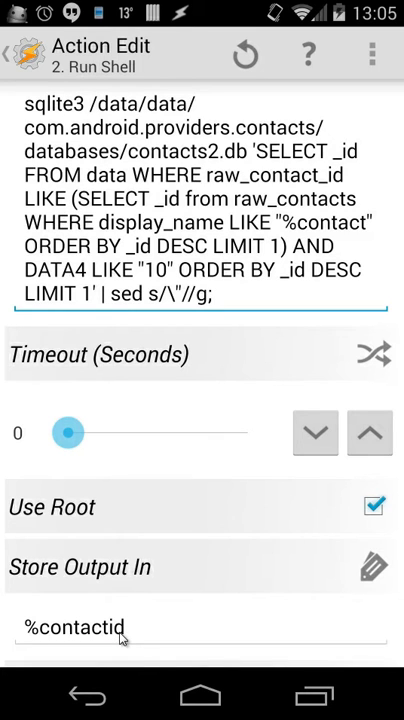
pyautogui.click(22, 52)
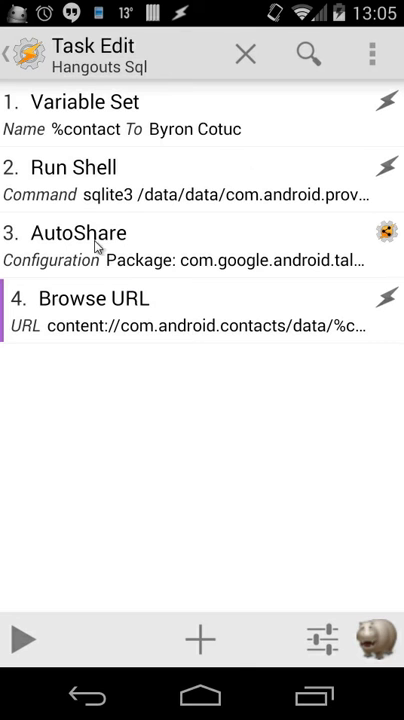
# Inspect AutoShare's Advanced Data URL content://com.android.contacts/data/%contactid, declining file browsing.
pyautogui.click(79, 232)
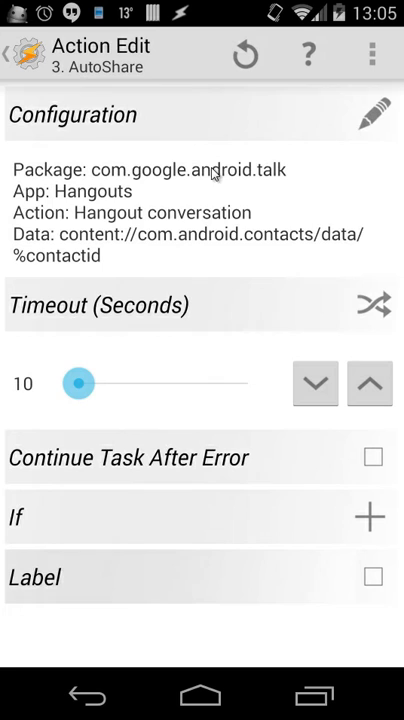
pyautogui.click(375, 113)
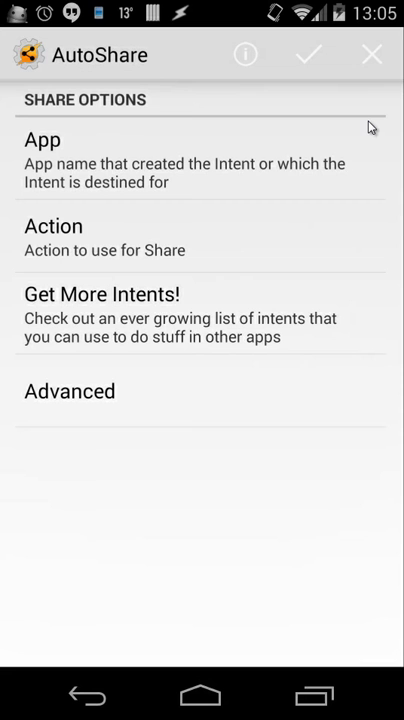
pyautogui.click(70, 391)
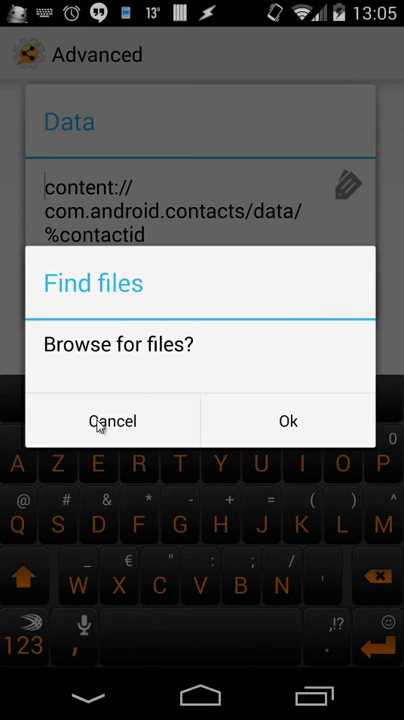
pyautogui.click(112, 421)
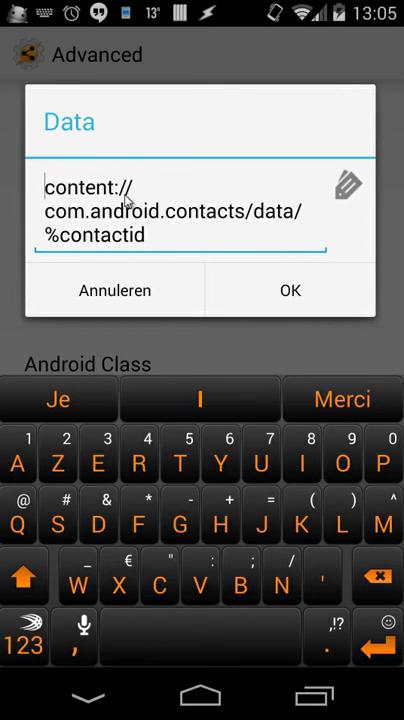
pyautogui.moveTo(166, 223)
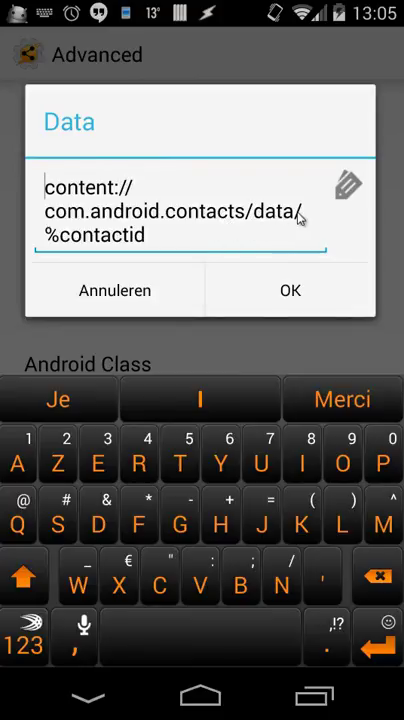
pyautogui.moveTo(163, 257)
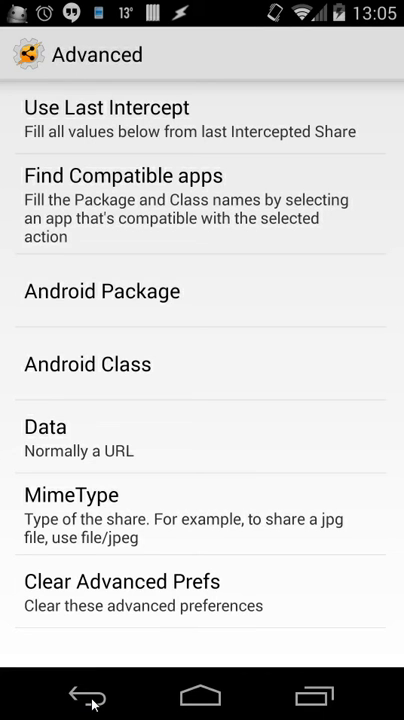
pyautogui.click(85, 695)
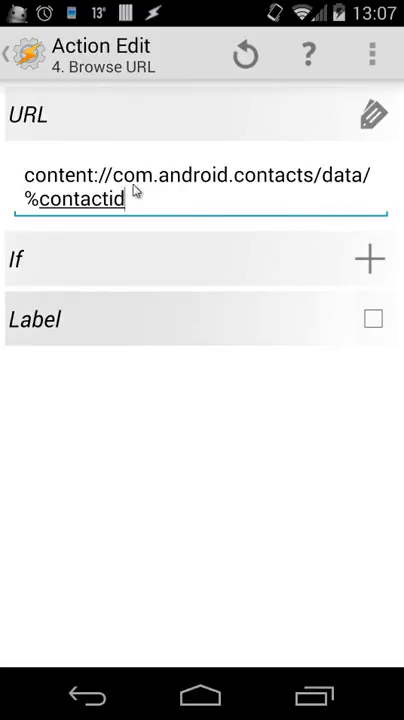
pyautogui.moveTo(326, 189)
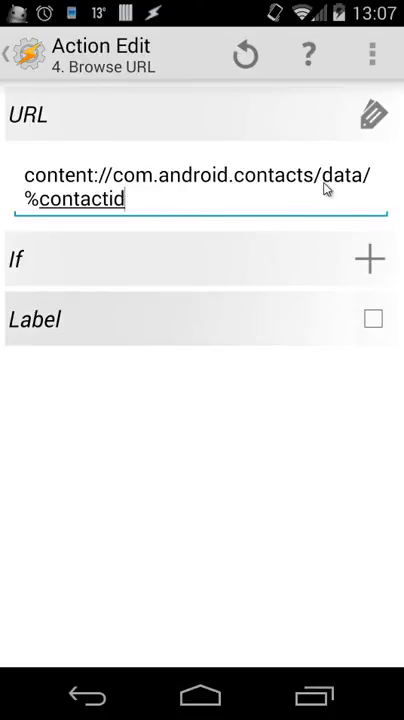
pyautogui.moveTo(113, 225)
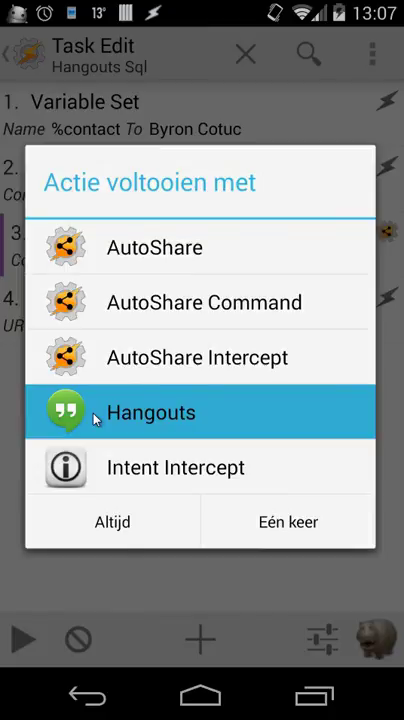
pyautogui.moveTo(190, 425)
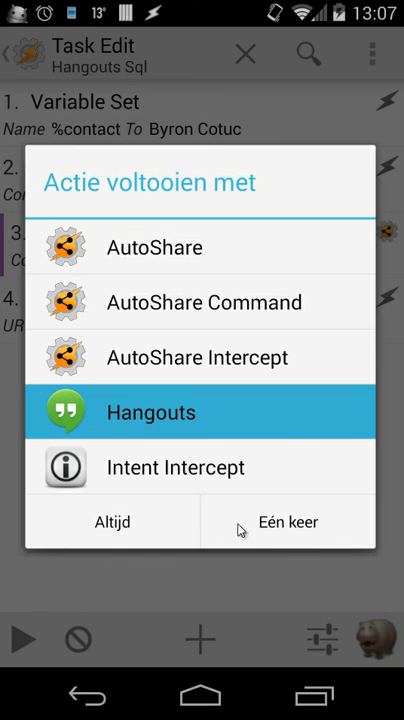
pyautogui.moveTo(168, 422)
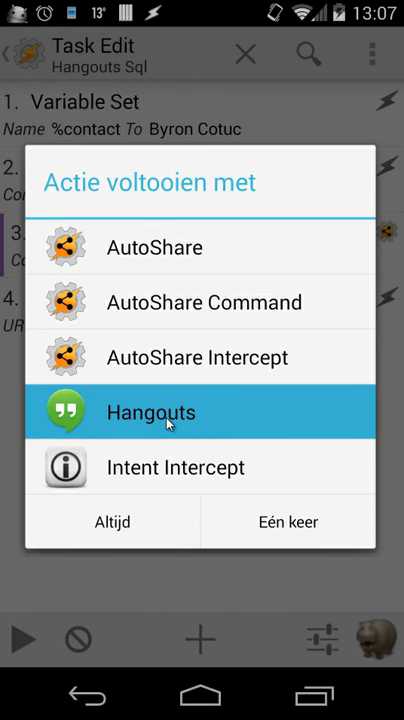
pyautogui.moveTo(288, 522)
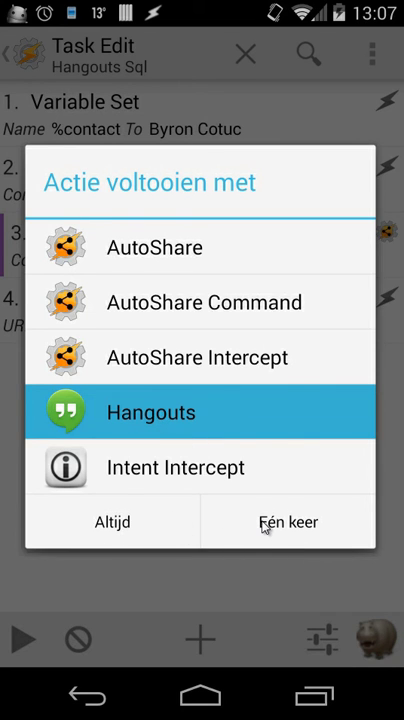
pyautogui.click(289, 522)
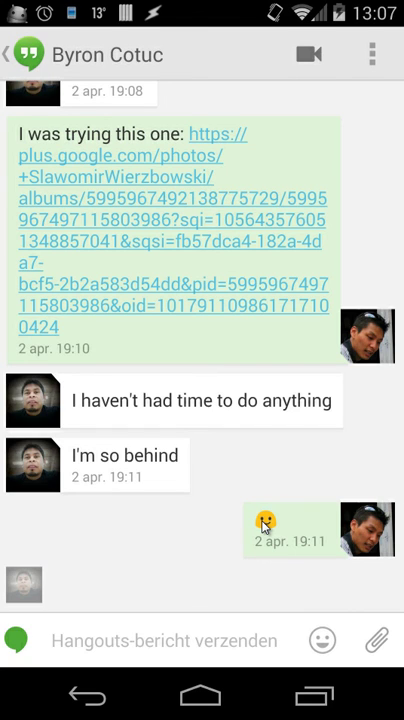